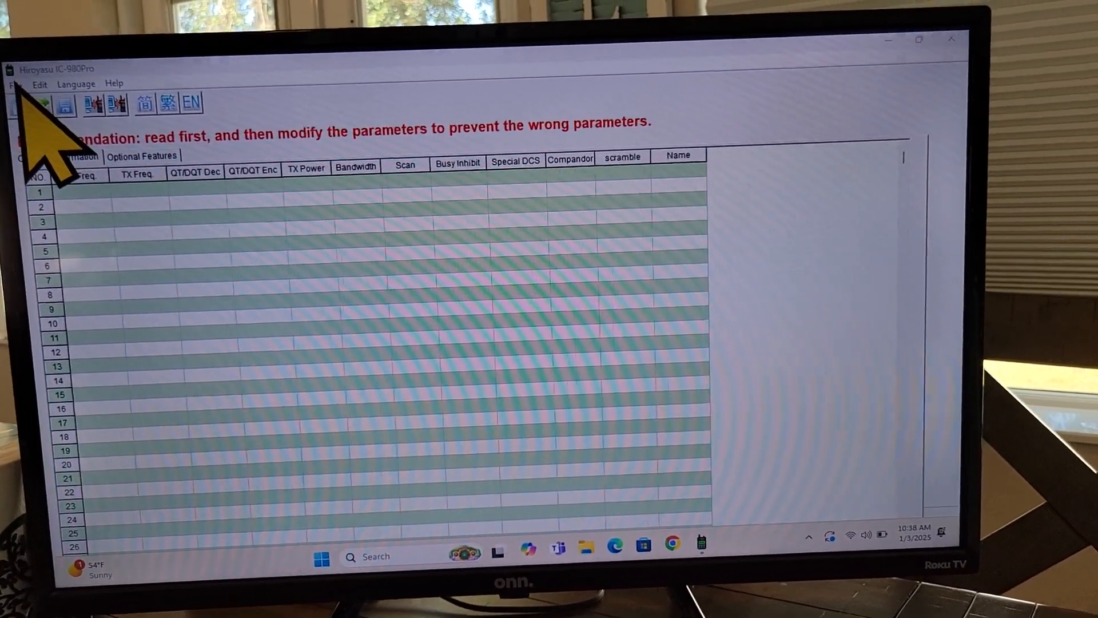
# Bring up the Open dialog listing the .Ysf programming files in the Mark folder.
pyautogui.click(34, 63)
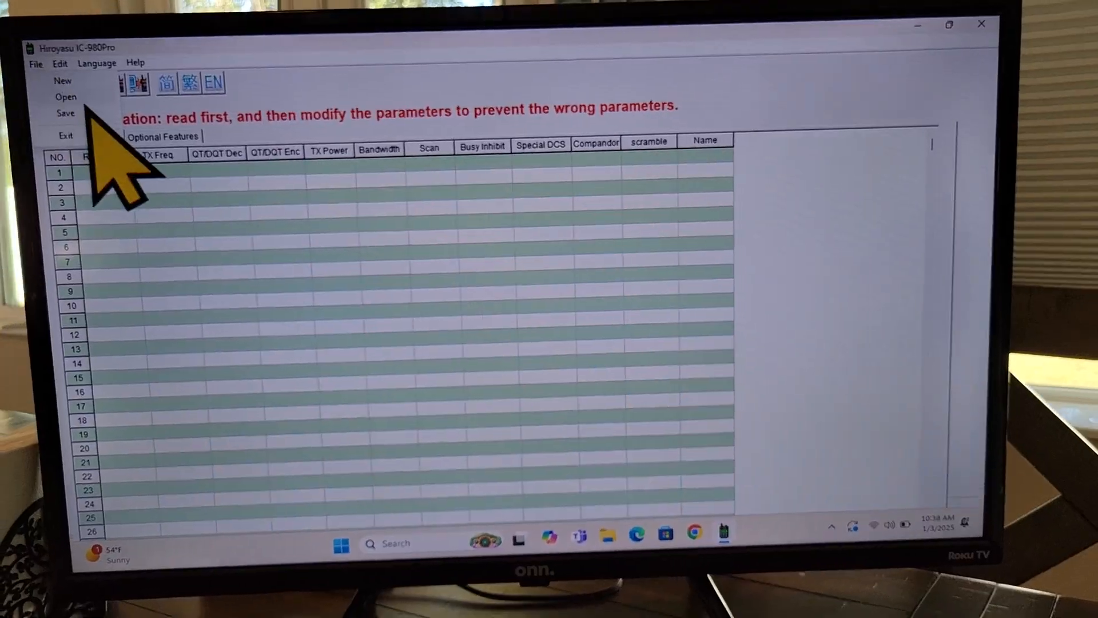
pyautogui.click(65, 96)
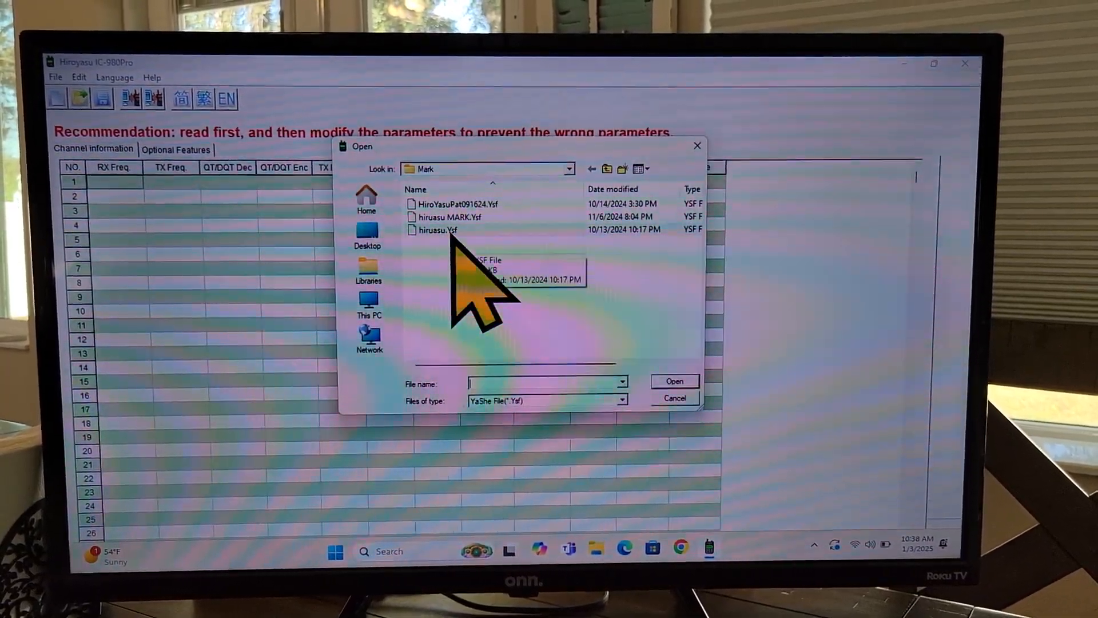
# Load hiruasu.Ysf so the channel table fills with frequencies and names.
pyautogui.click(437, 231)
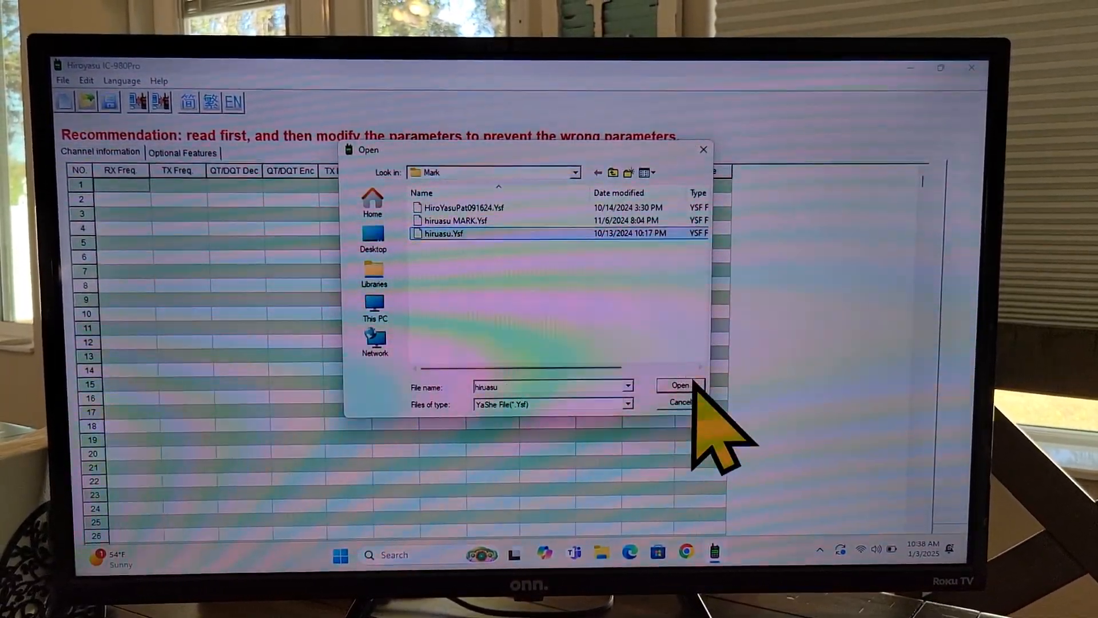
pyautogui.click(677, 384)
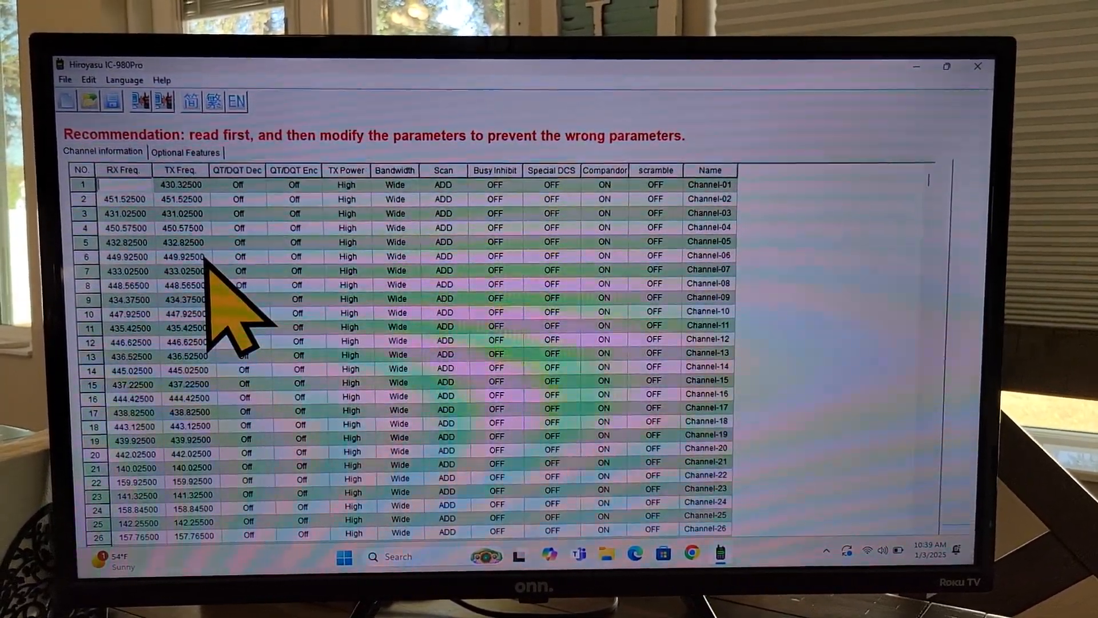
pyautogui.moveTo(140, 238)
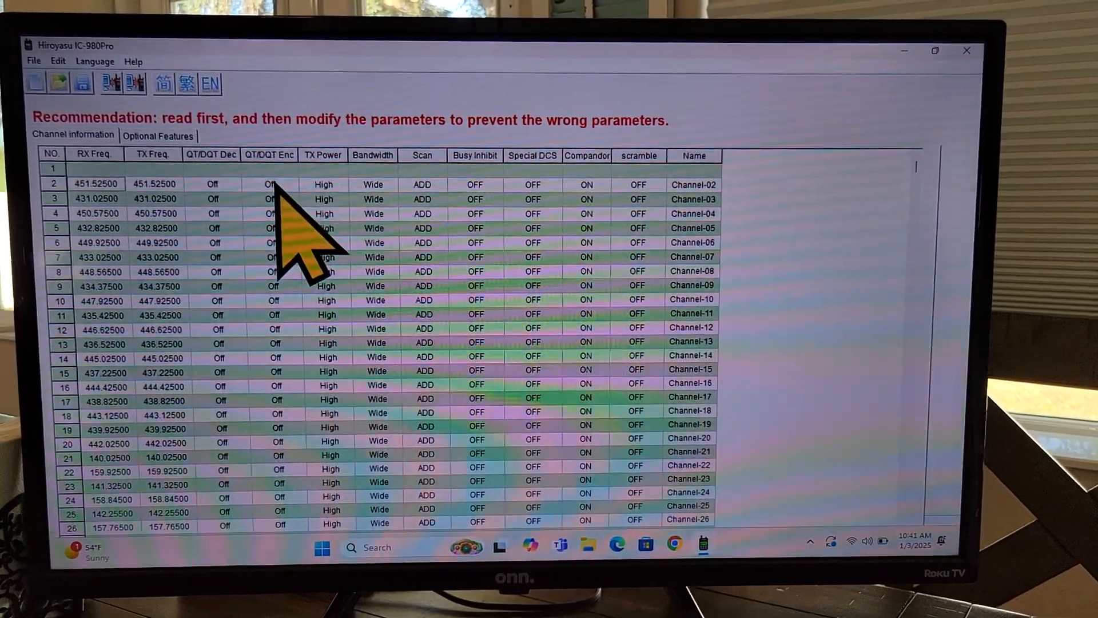
# Change channel 2's QT/DQT encode tone from Off to 107.2.
pyautogui.click(270, 187)
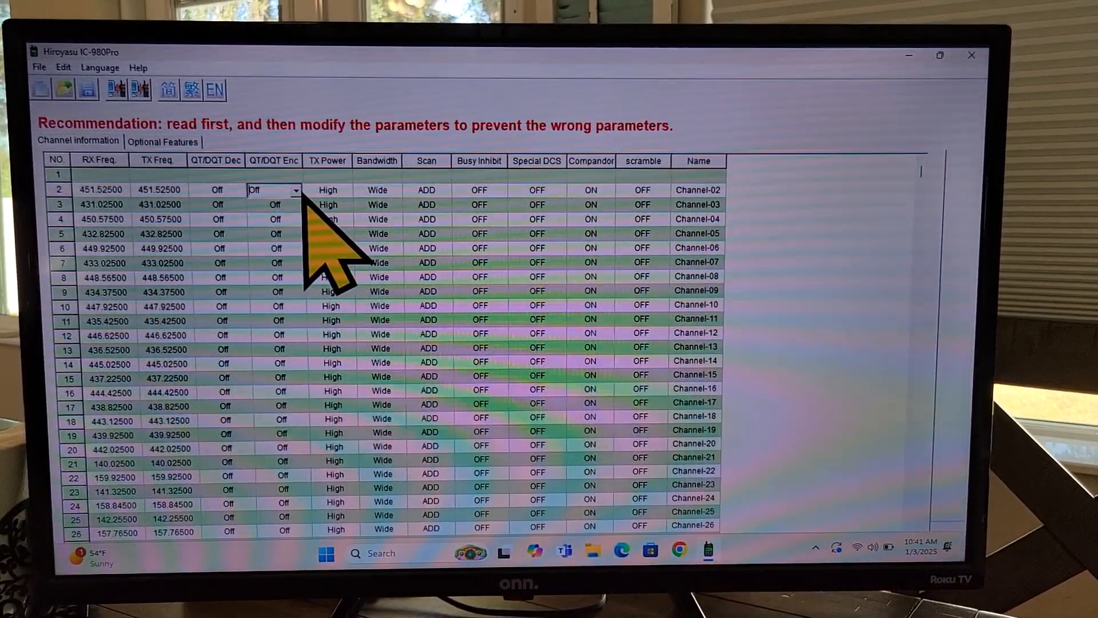
pyautogui.click(293, 190)
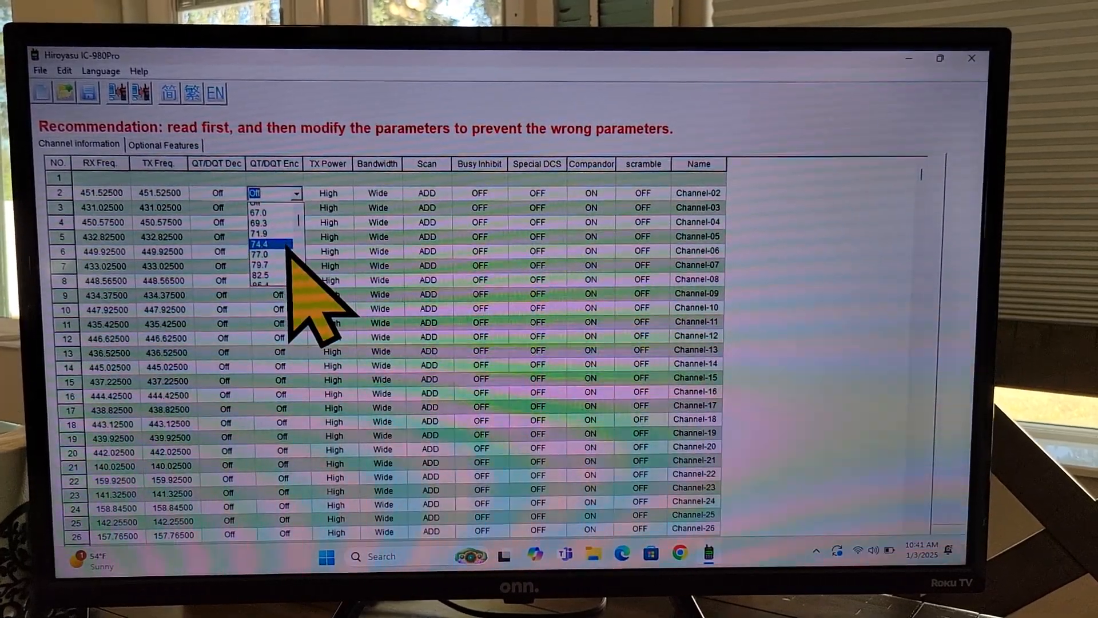
pyautogui.scroll(-3)
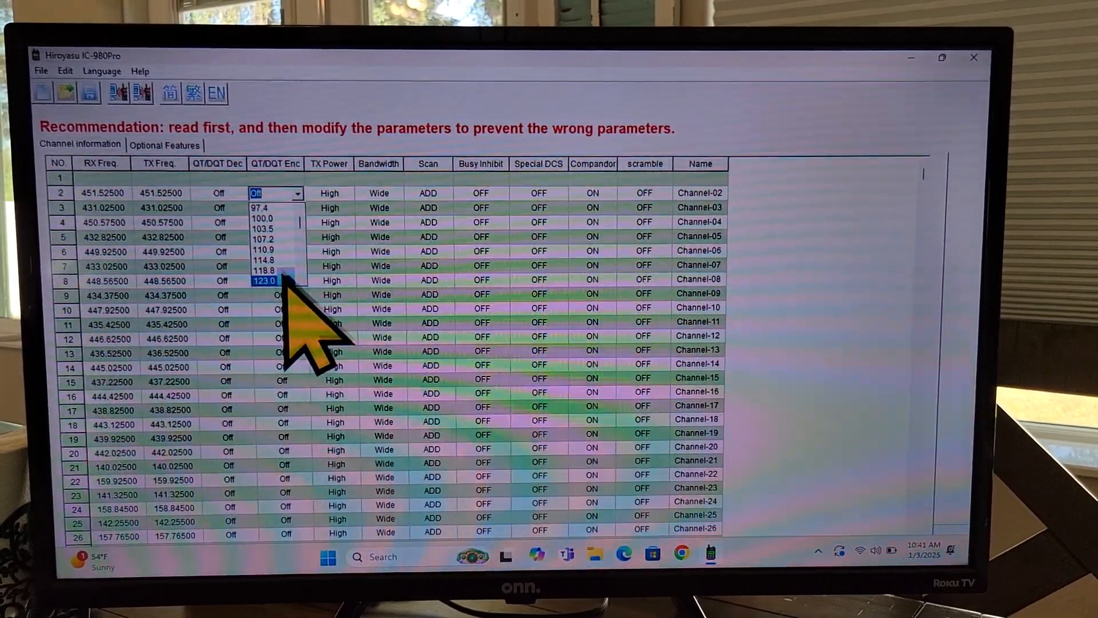
pyautogui.click(262, 239)
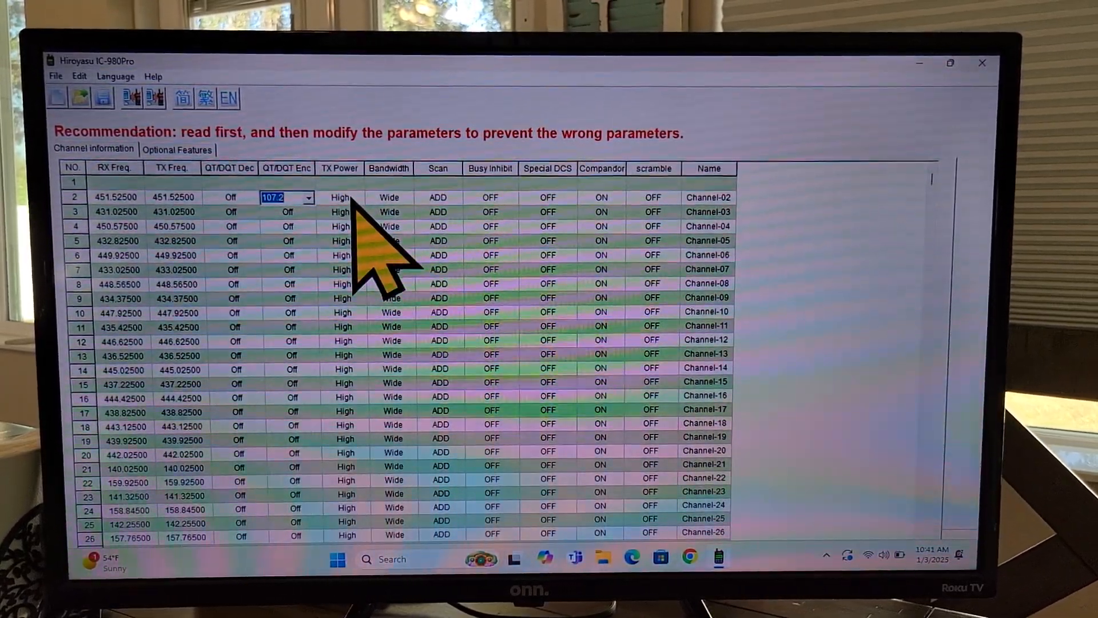
pyautogui.click(339, 199)
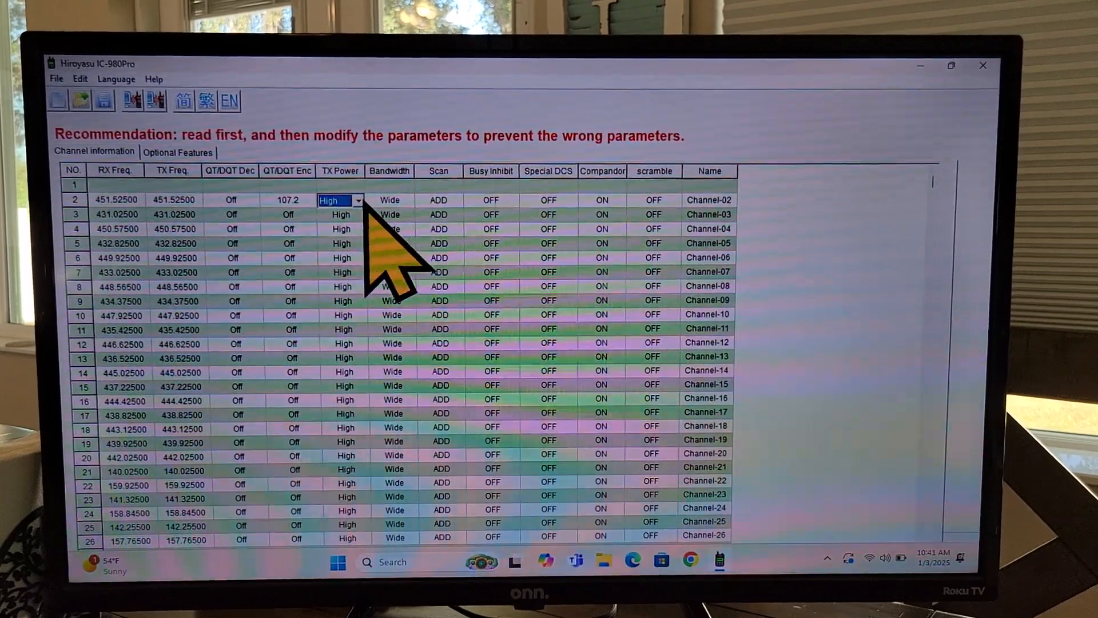
pyautogui.click(360, 201)
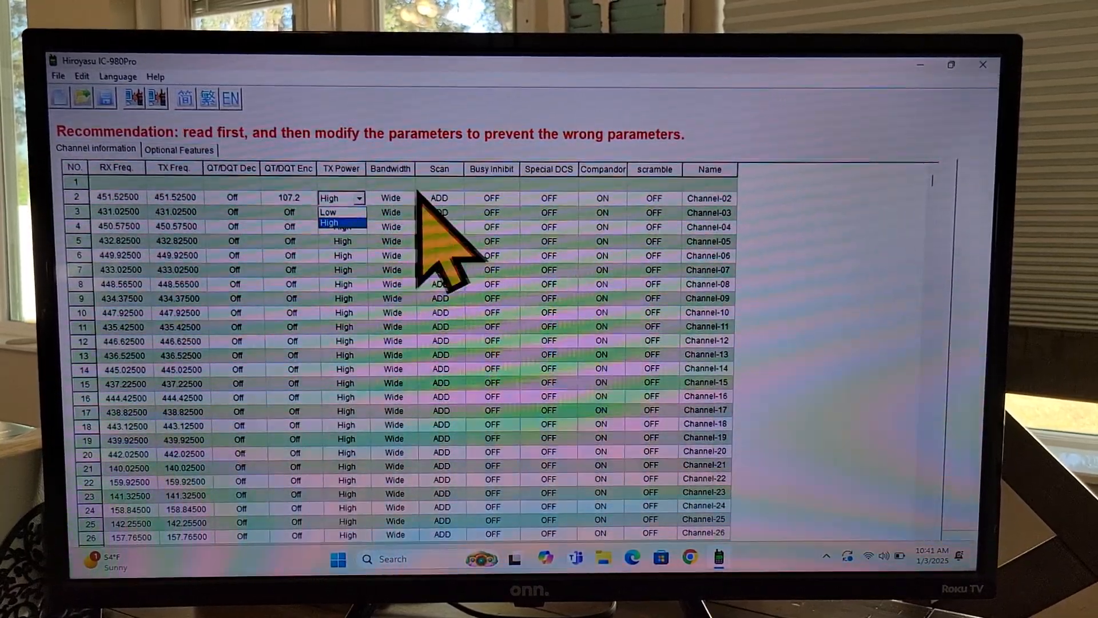
pyautogui.moveTo(420, 266)
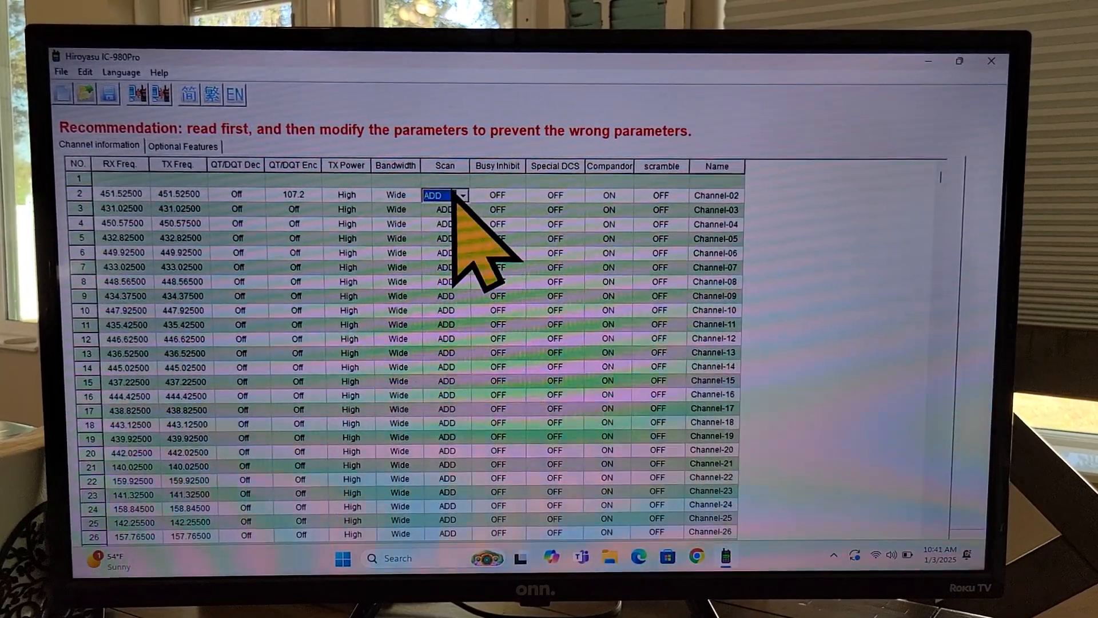
# Change channel 2's Scan setting from ADD to DEL.
pyautogui.click(461, 194)
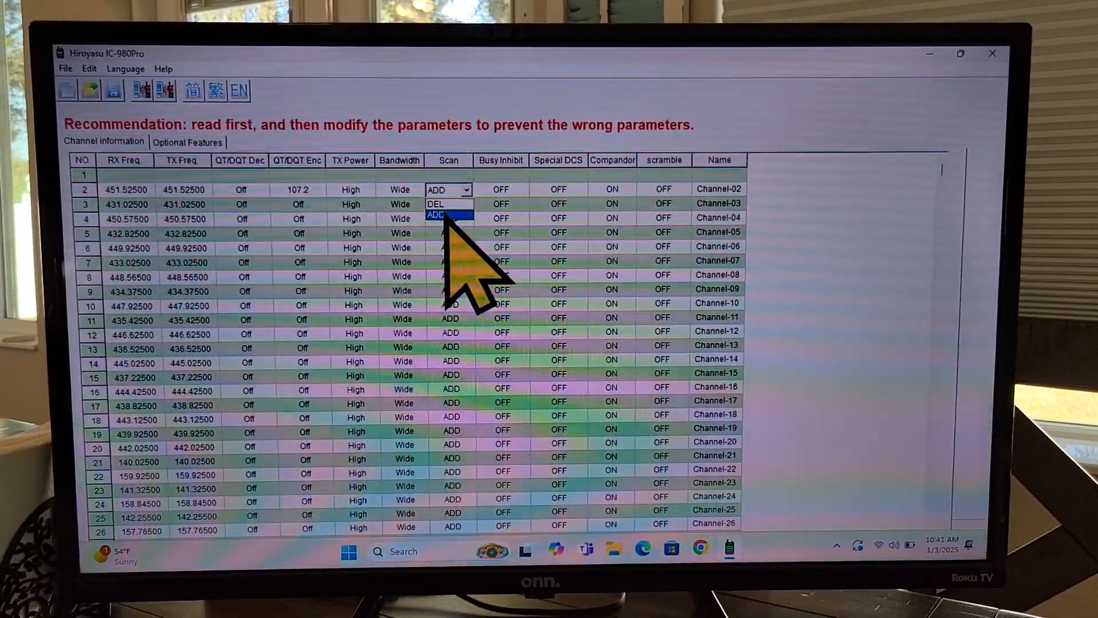
pyautogui.click(435, 204)
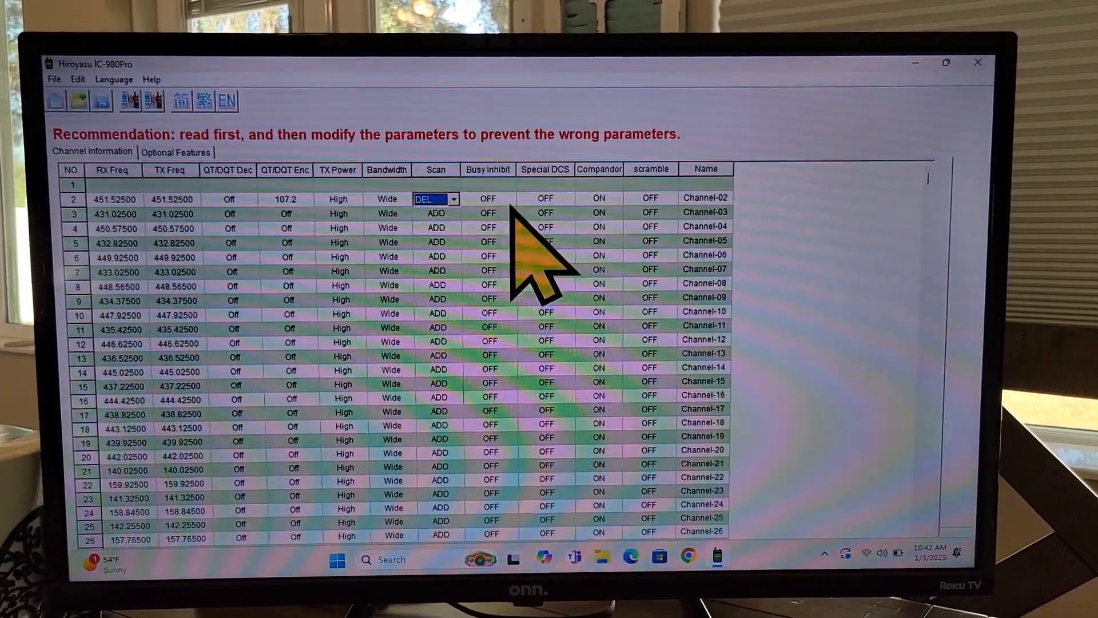
# Open channel 2's Busy Inhibit options (OFF, DQT, CAT), leaving it at OFF.
pyautogui.click(514, 198)
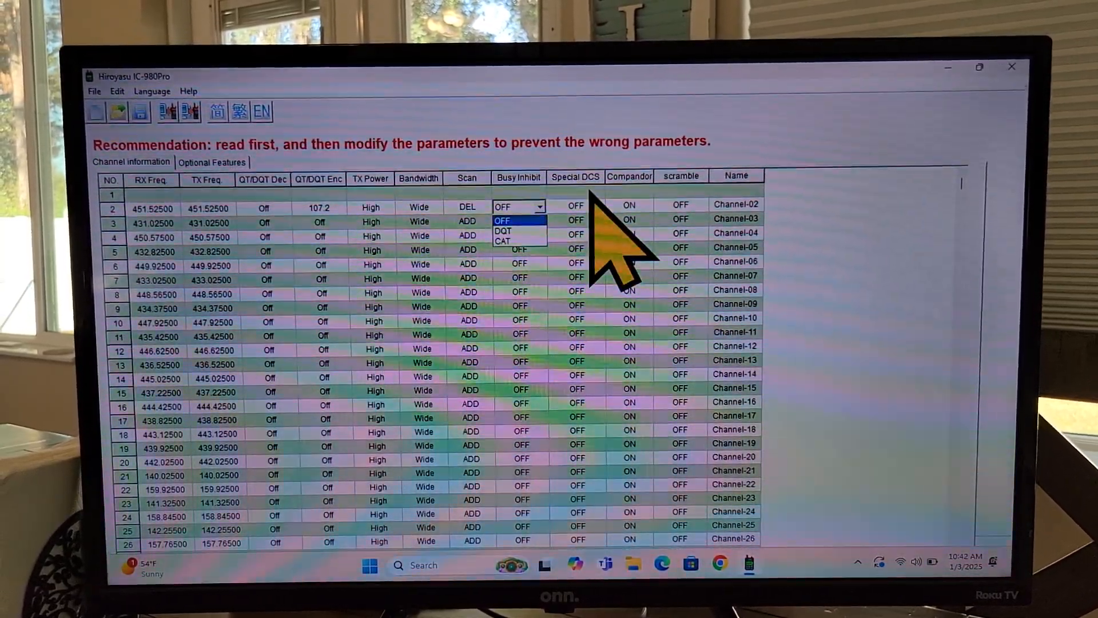
pyautogui.click(502, 220)
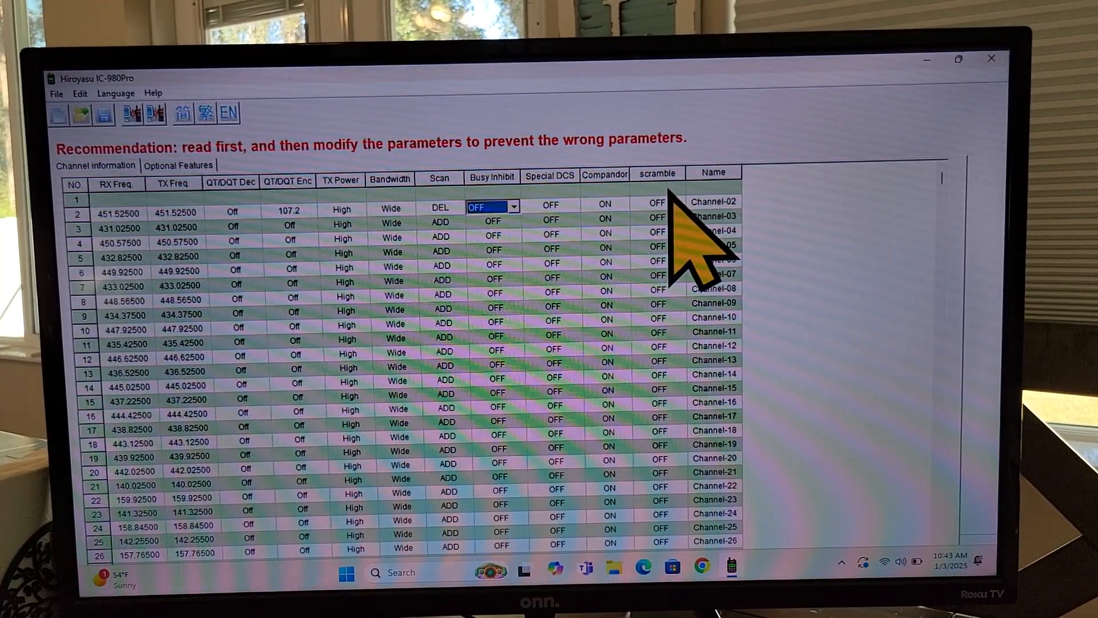
pyautogui.moveTo(686, 329)
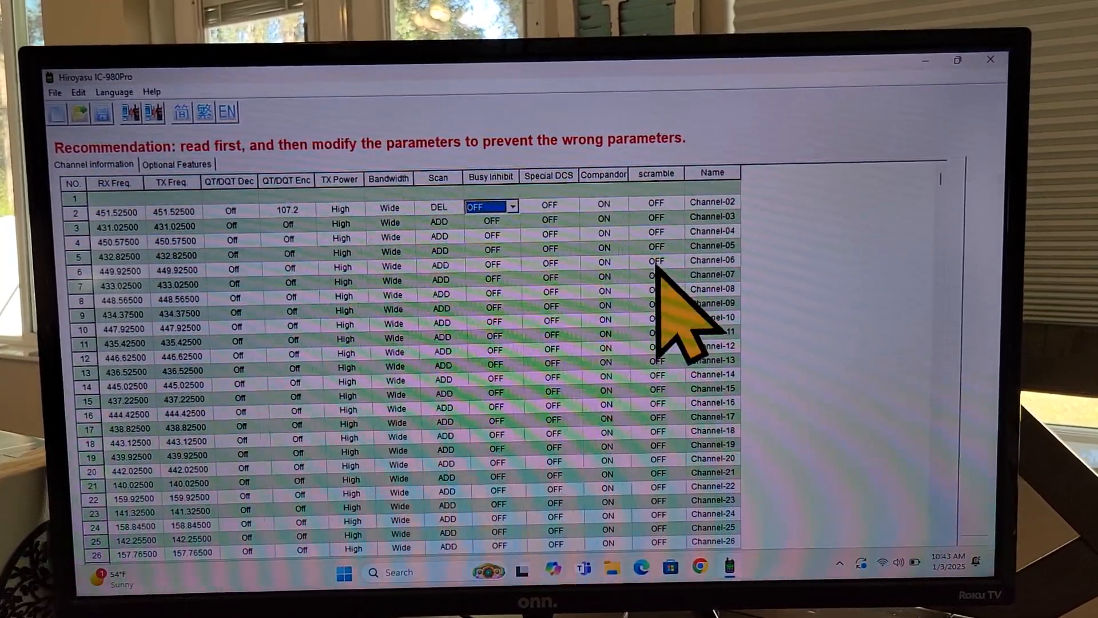
pyautogui.moveTo(689, 280)
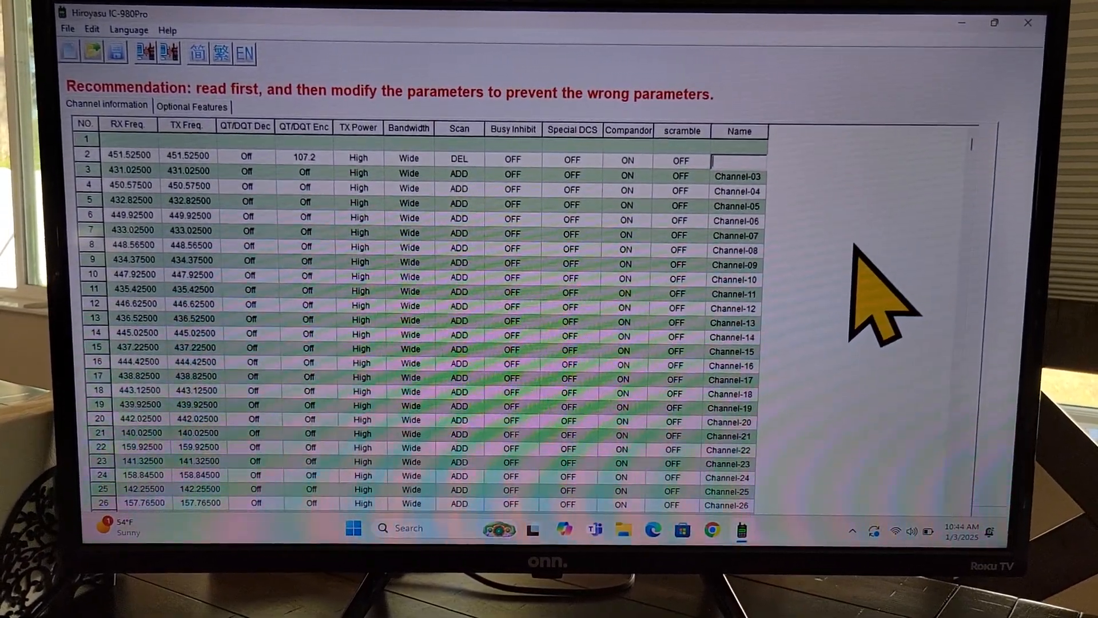
# Rename channel 2 to 'FredsRep' in its Name cell.
pyautogui.write('Fred')
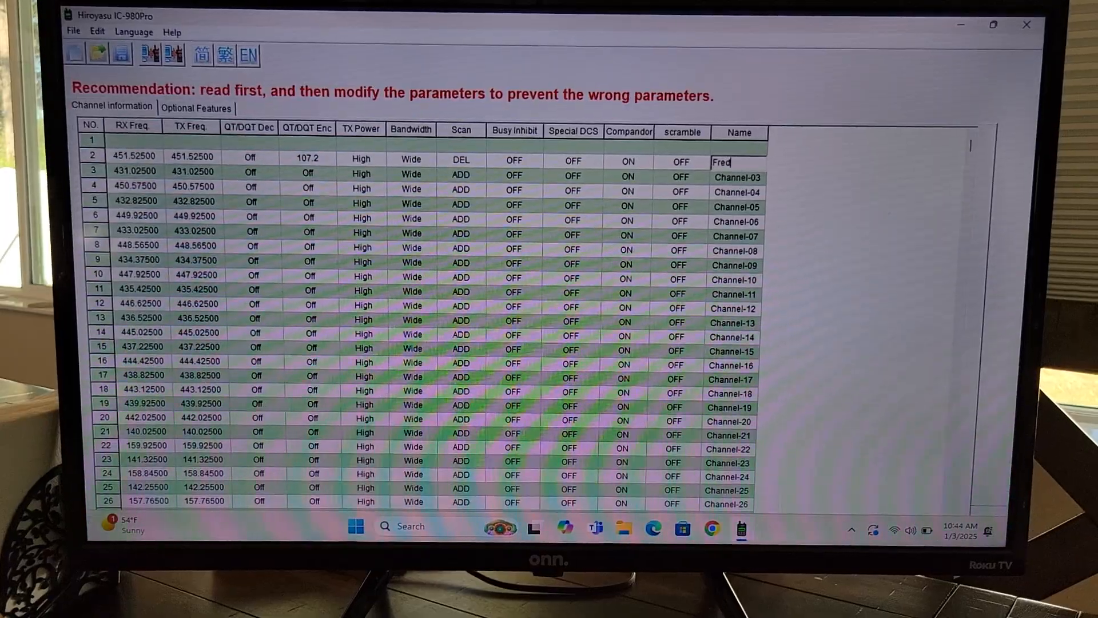
pyautogui.write('s')
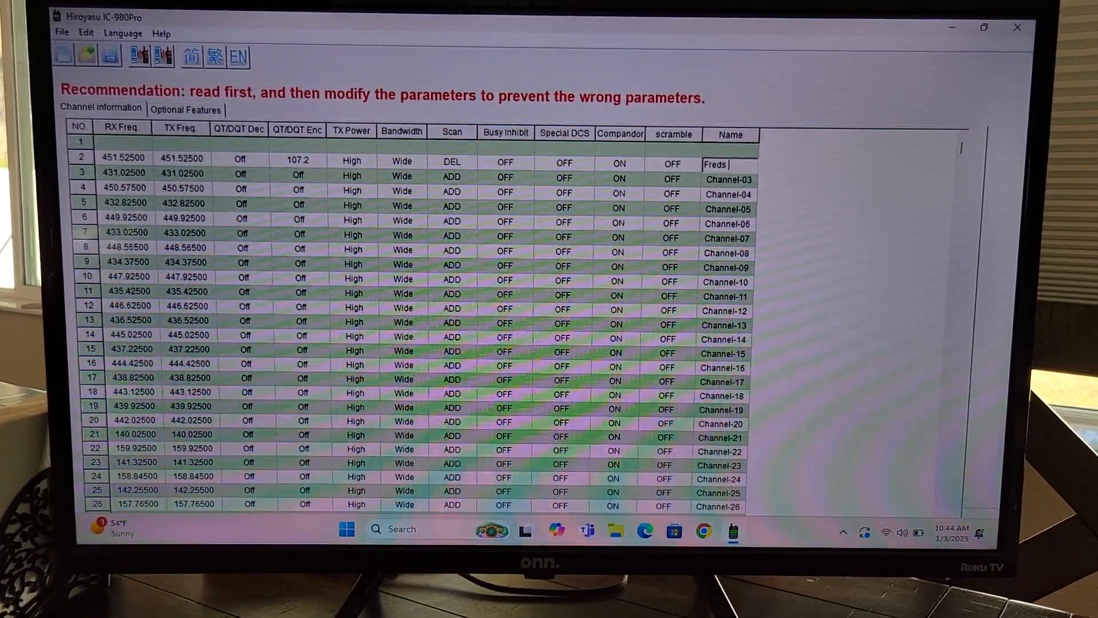
pyautogui.write('Repe')
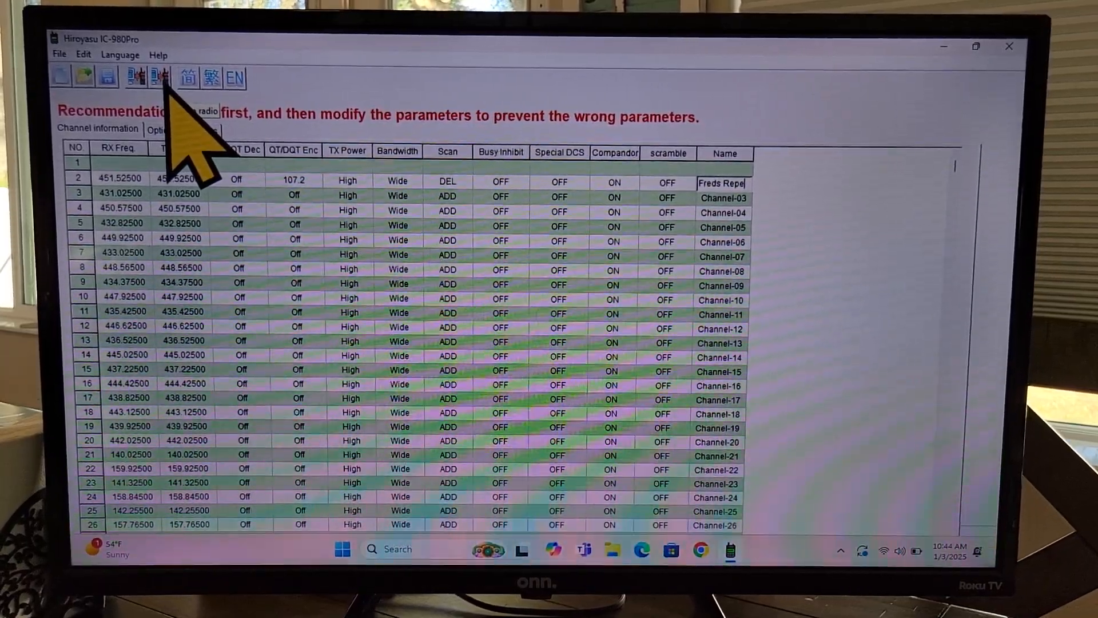
pyautogui.click(184, 128)
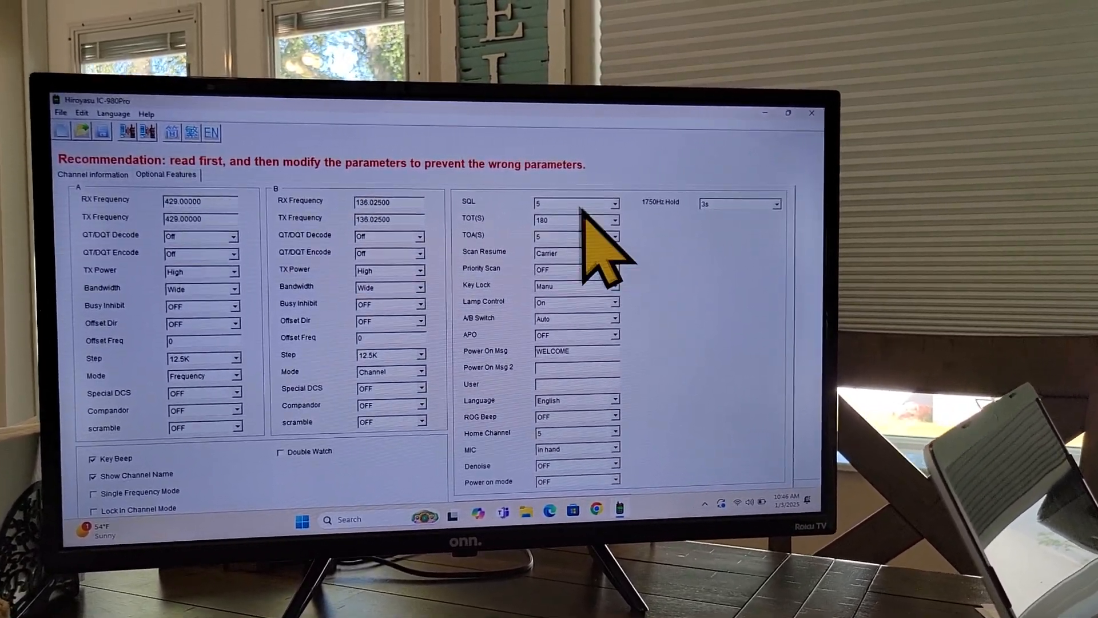
pyautogui.click(614, 203)
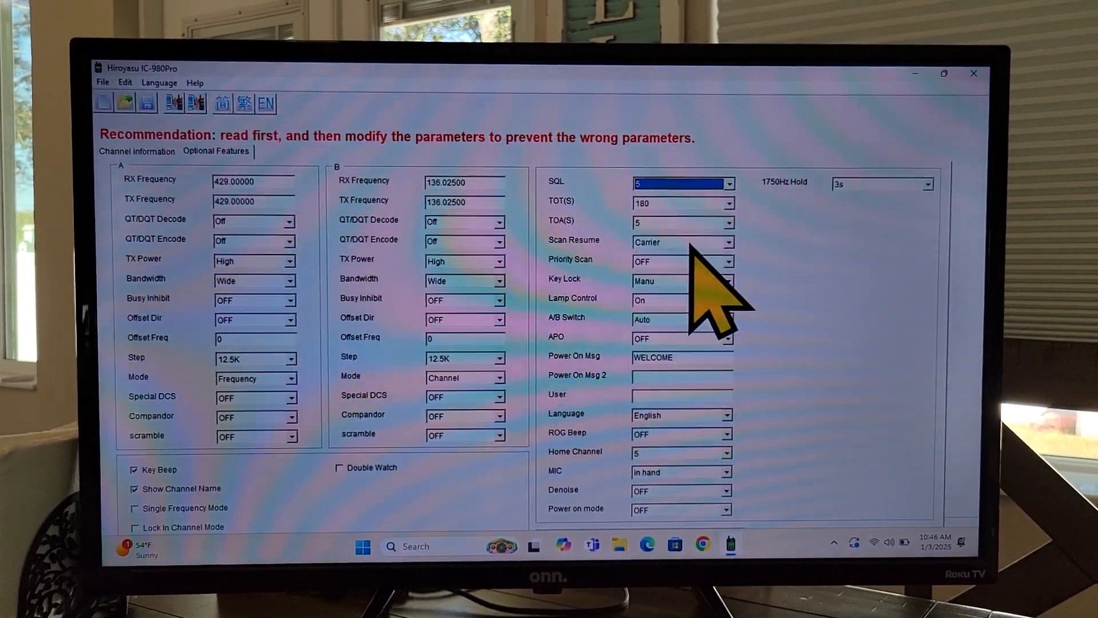
pyautogui.click(728, 238)
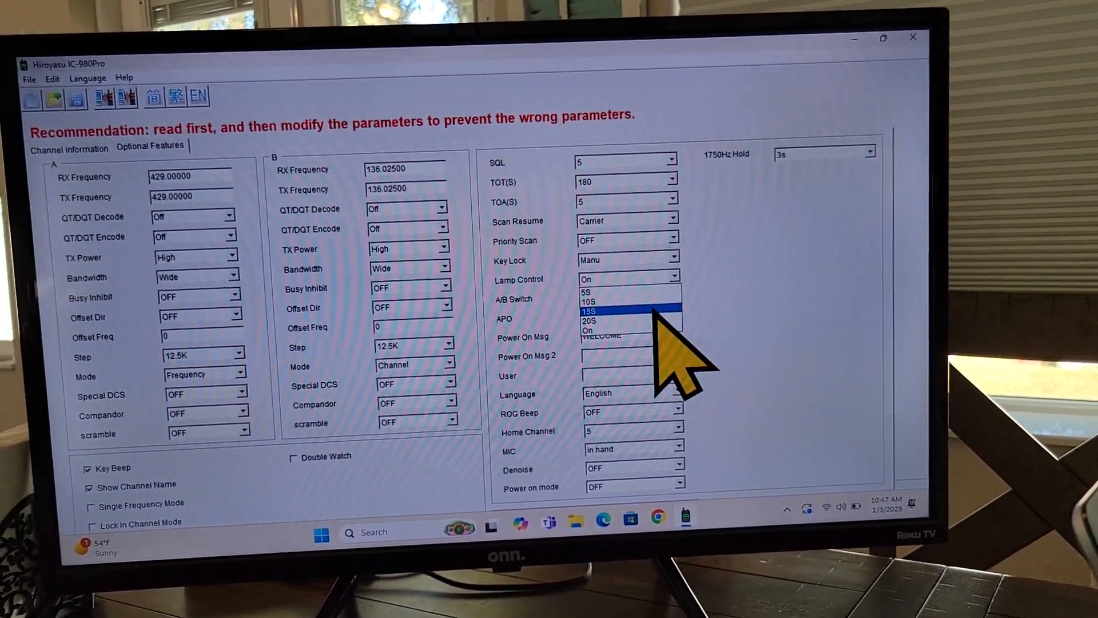
# Keep Lamp Control On and switch the A/B Switch from Auto to On.
pyautogui.click(586, 330)
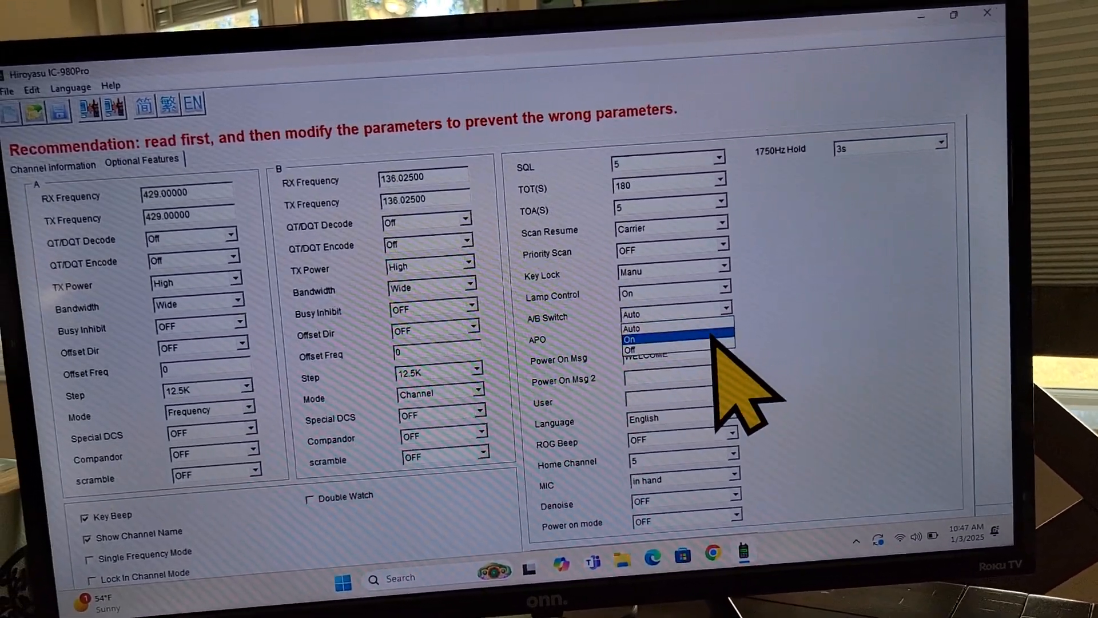
pyautogui.click(630, 338)
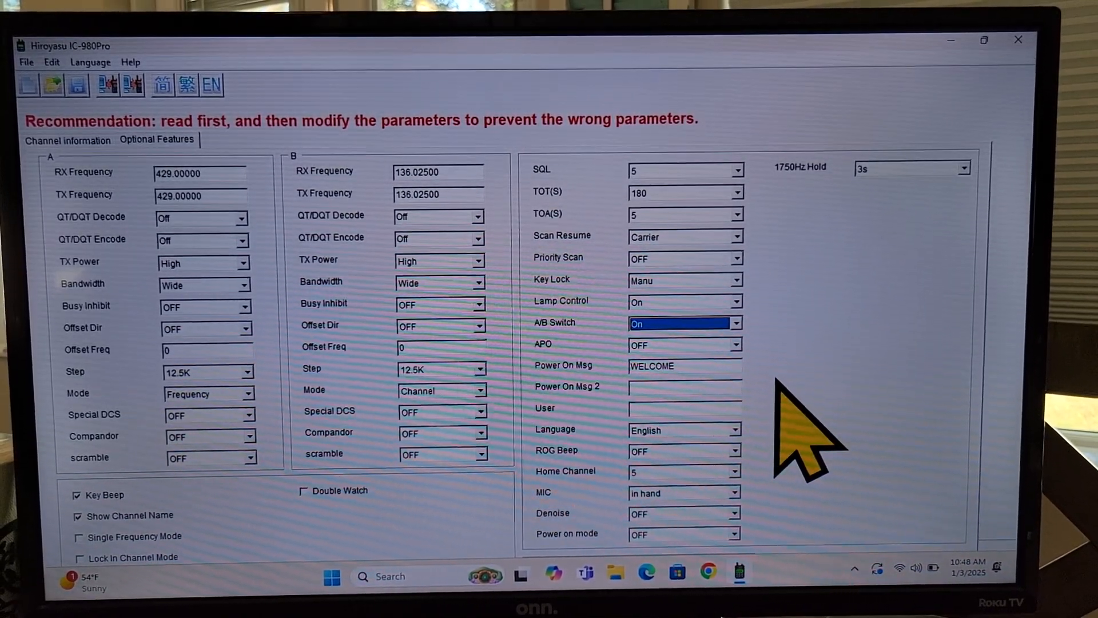
pyautogui.moveTo(714, 385)
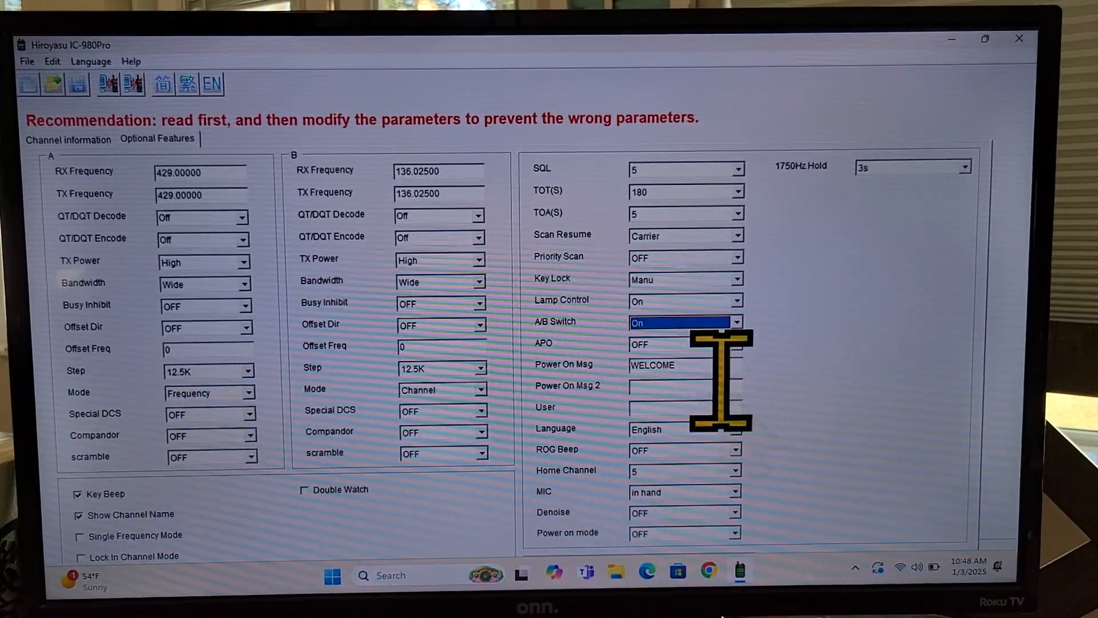
pyautogui.moveTo(764, 490)
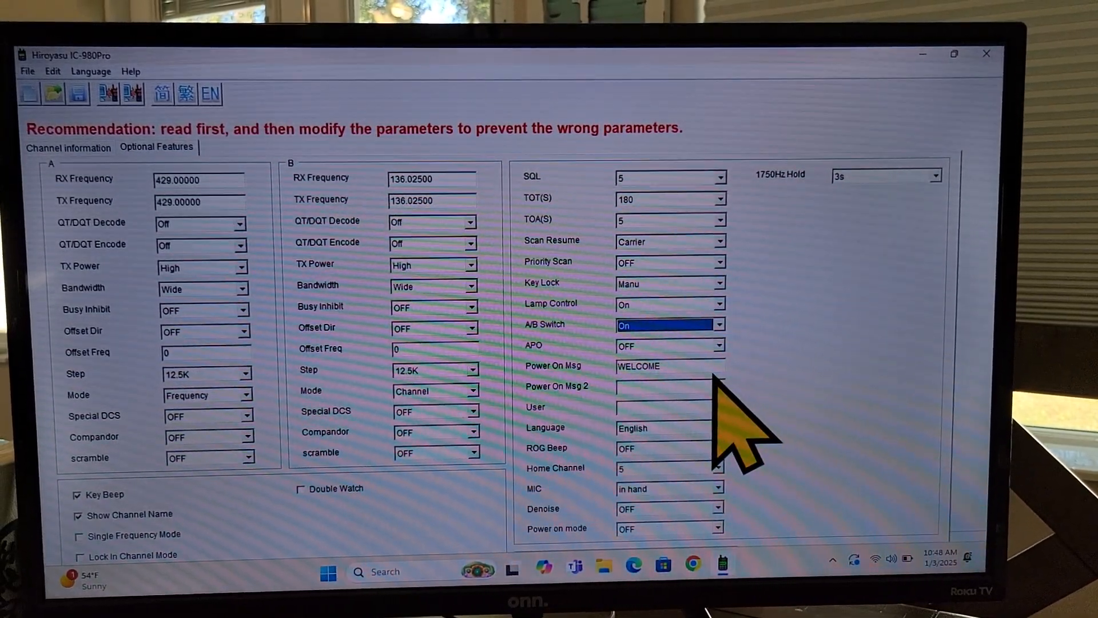
# Replace the WELCOME power-on message with N4GPAMark.
pyautogui.doubleClick(640, 368)
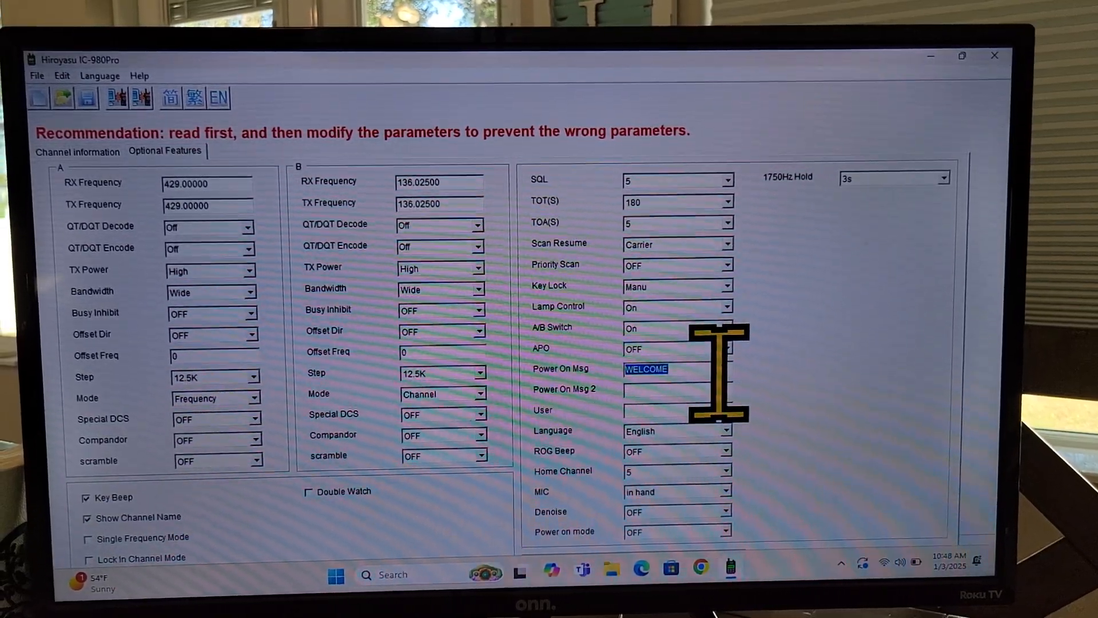
pyautogui.write('N4')
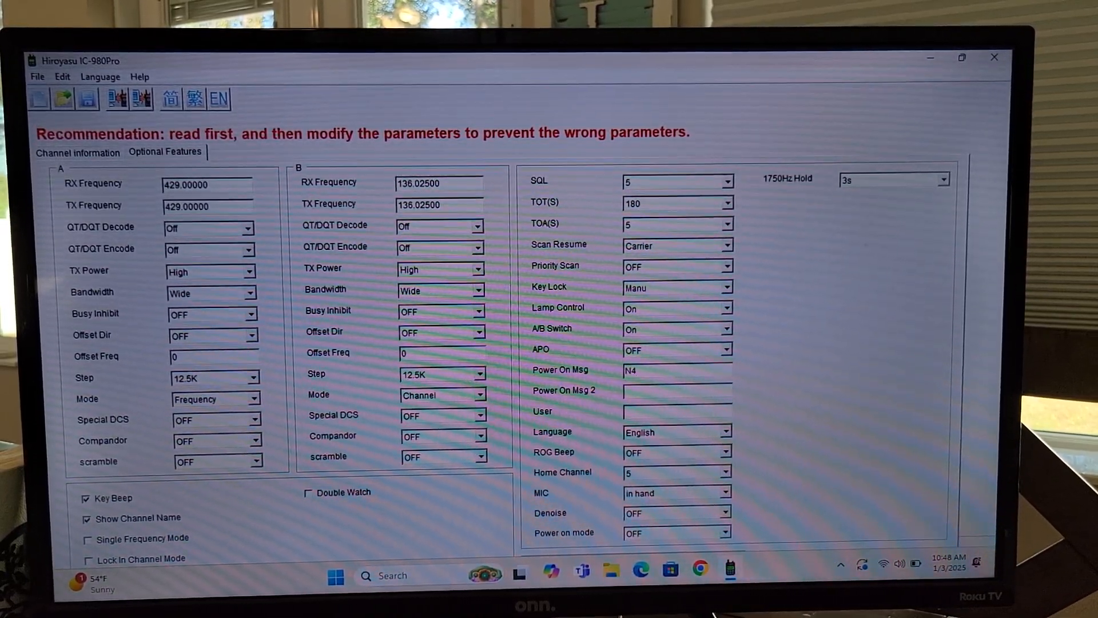
pyautogui.write('GPA')
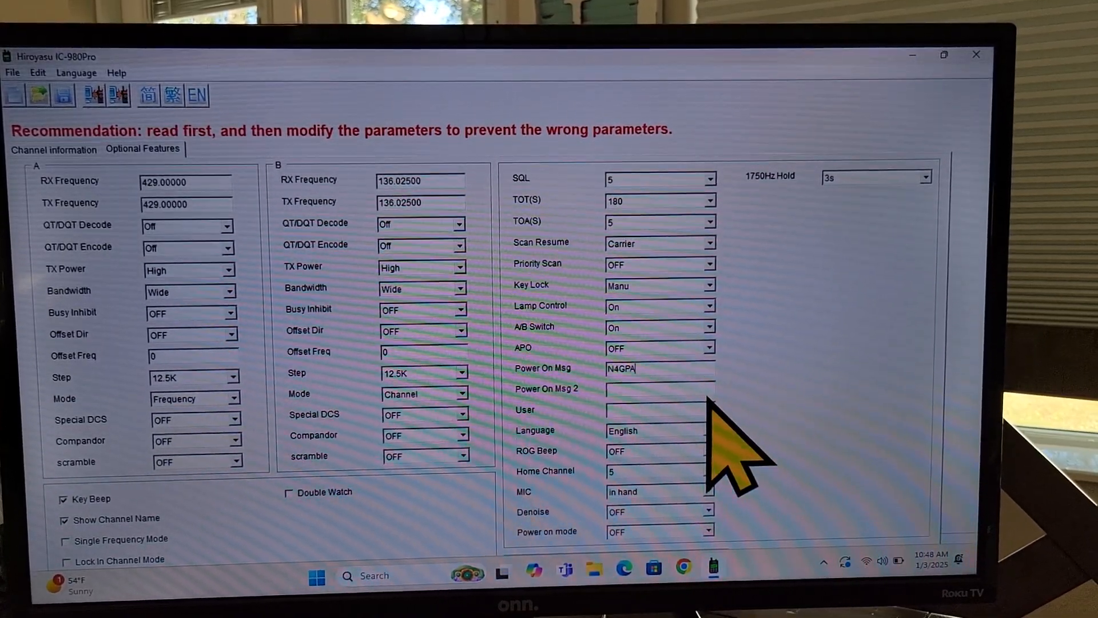
pyautogui.write('Mark')
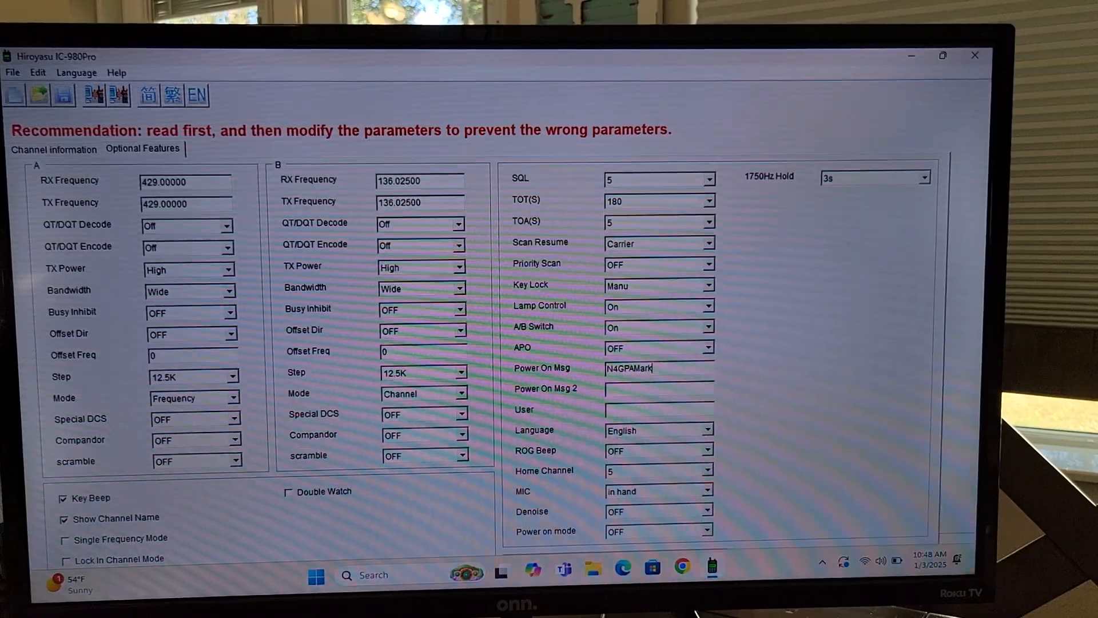
pyautogui.moveTo(714, 455)
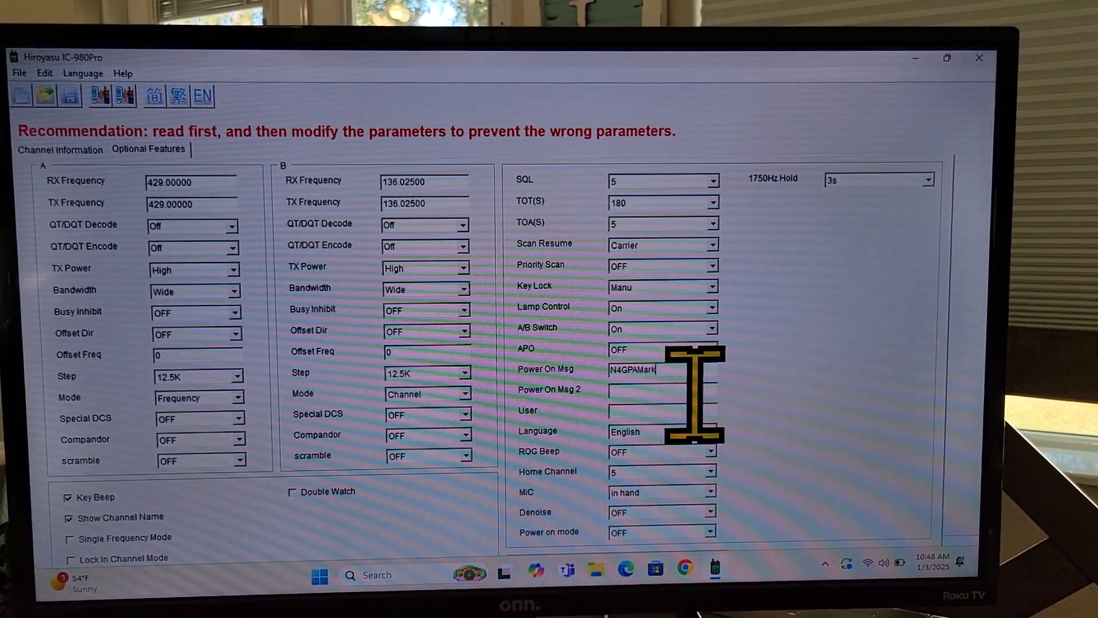
pyautogui.moveTo(735, 448)
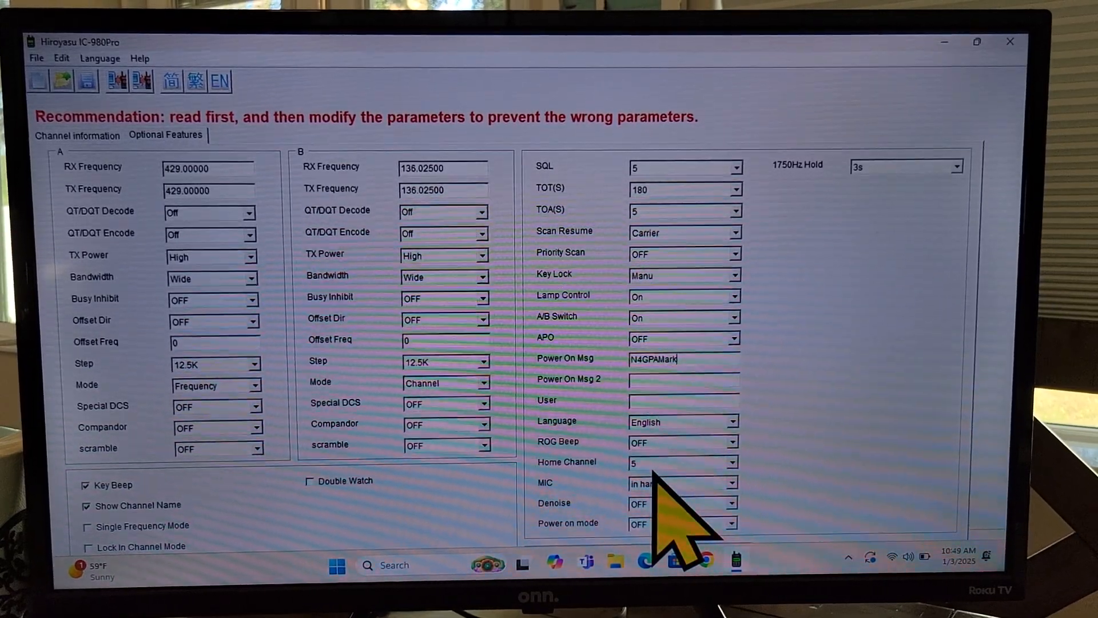
pyautogui.moveTo(792, 546)
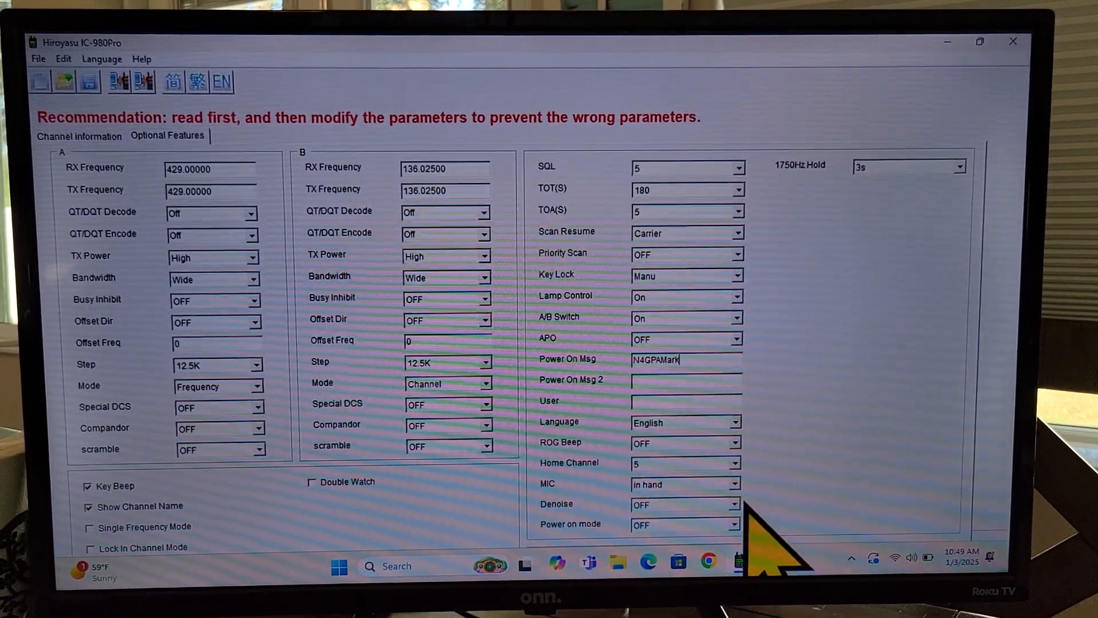
# Keep the MIC option on 'in hand' after reviewing its dropdown choices.
pyautogui.click(736, 485)
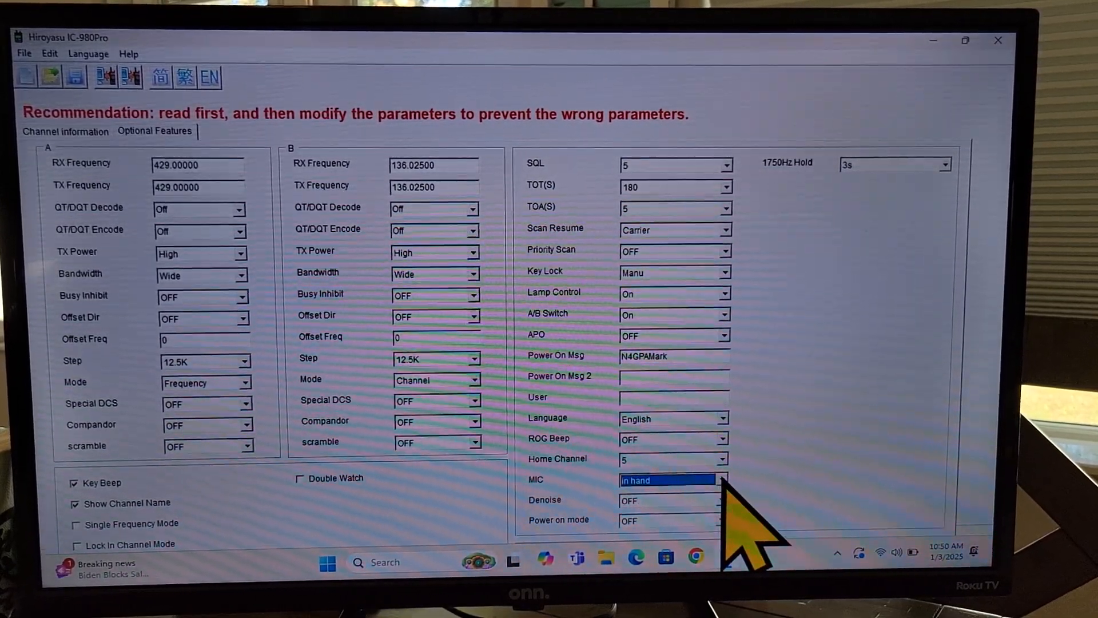
pyautogui.click(726, 479)
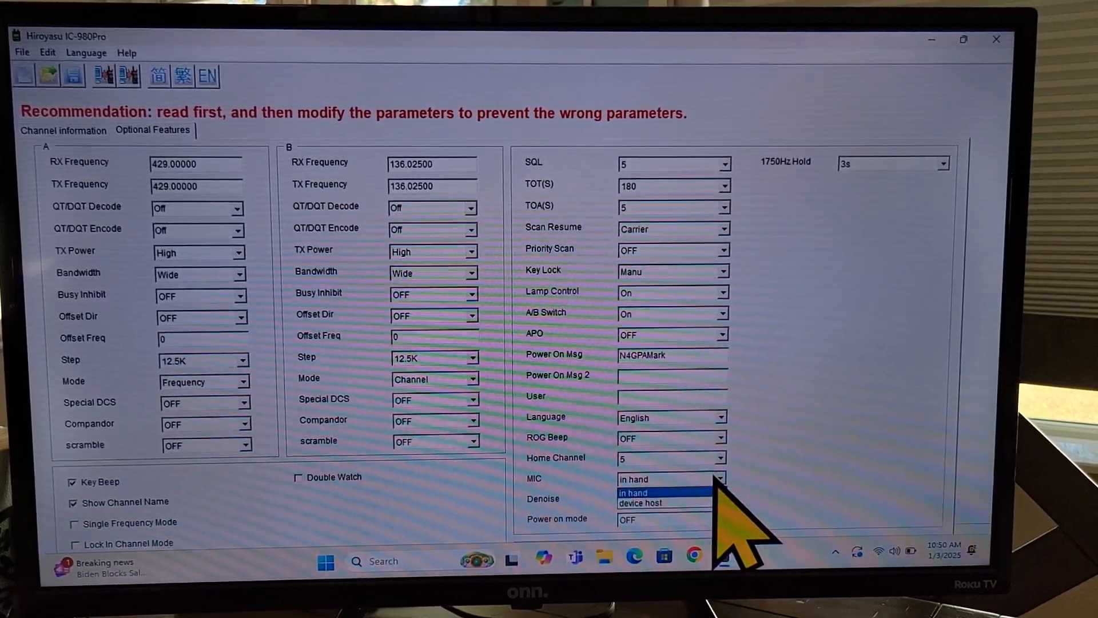
pyautogui.click(662, 493)
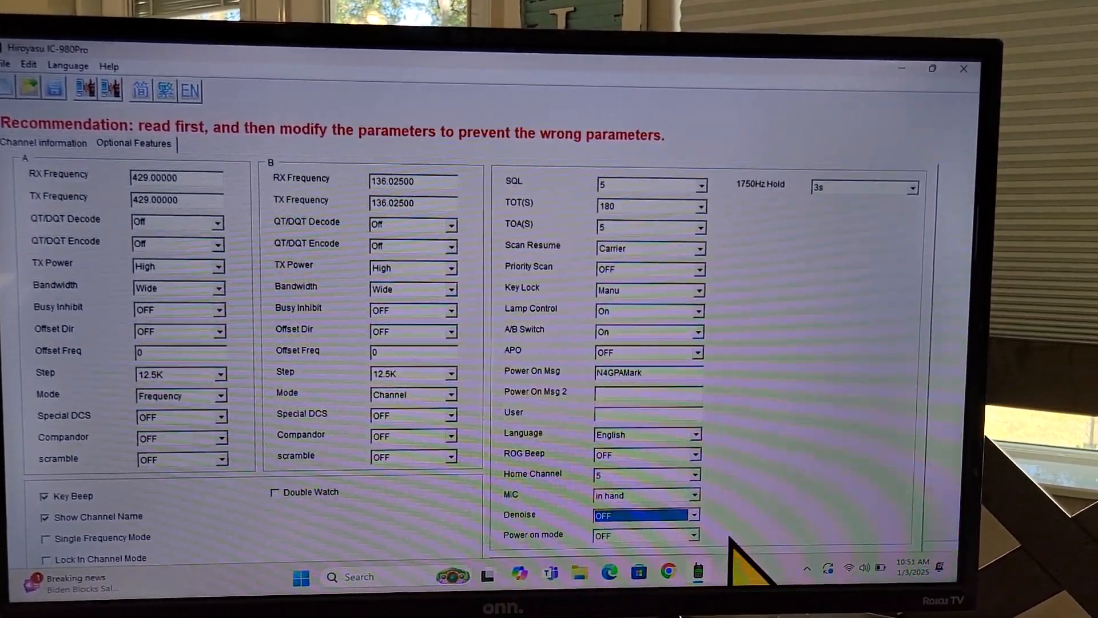
# Show the Power on mode choices OFF, ON and Auto, leaving Denoise OFF.
pyautogui.click(702, 534)
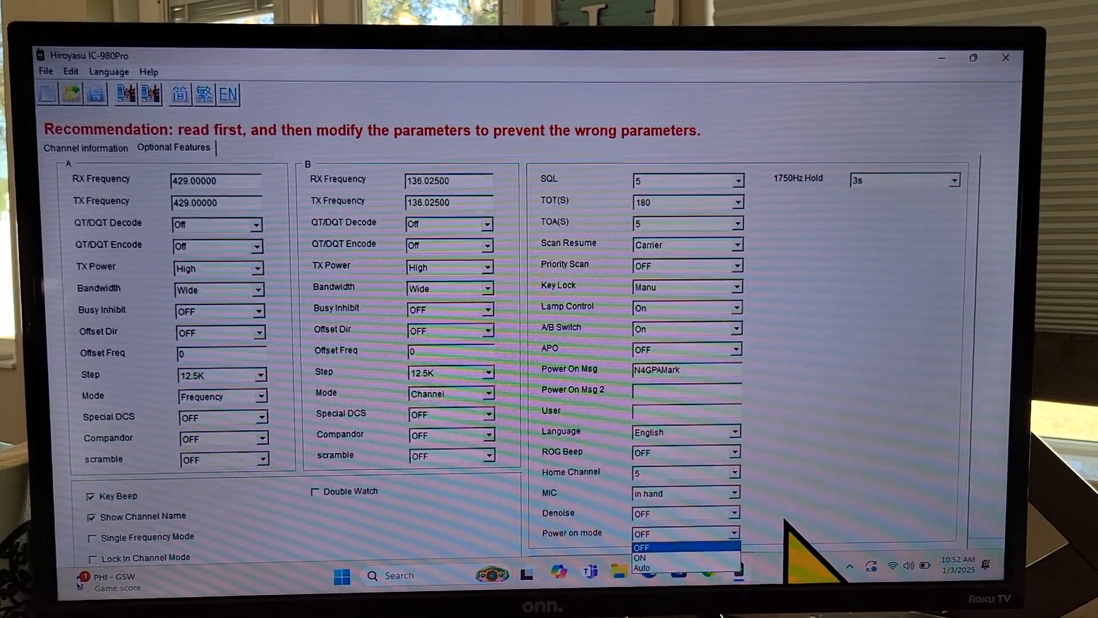
# Keep the Power on mode dropdown set to OFF.
pyautogui.click(641, 547)
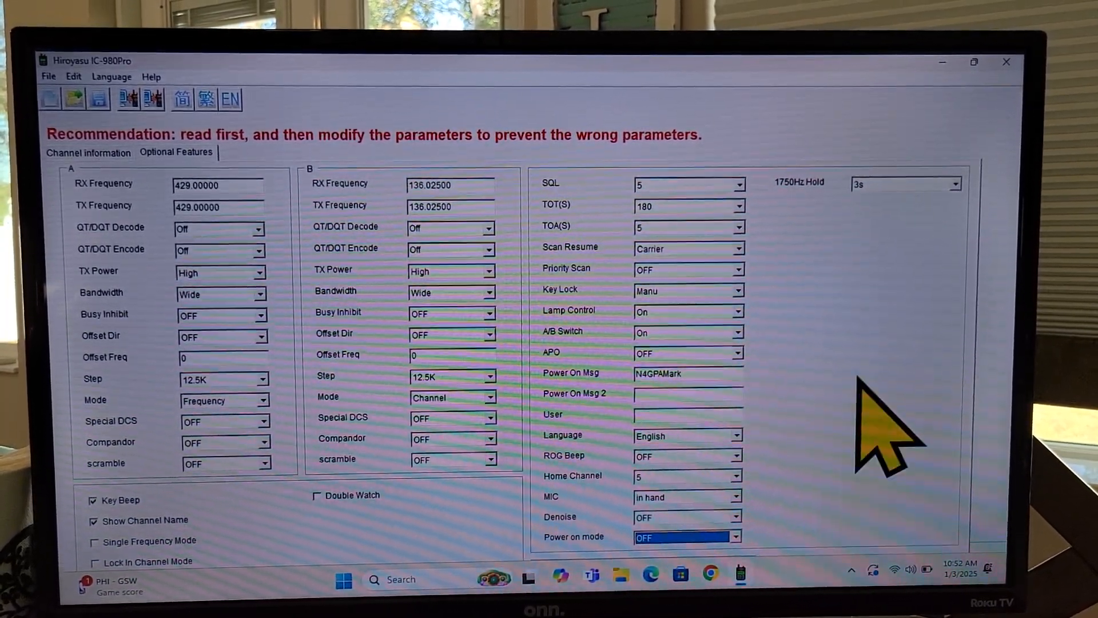
pyautogui.moveTo(826, 287)
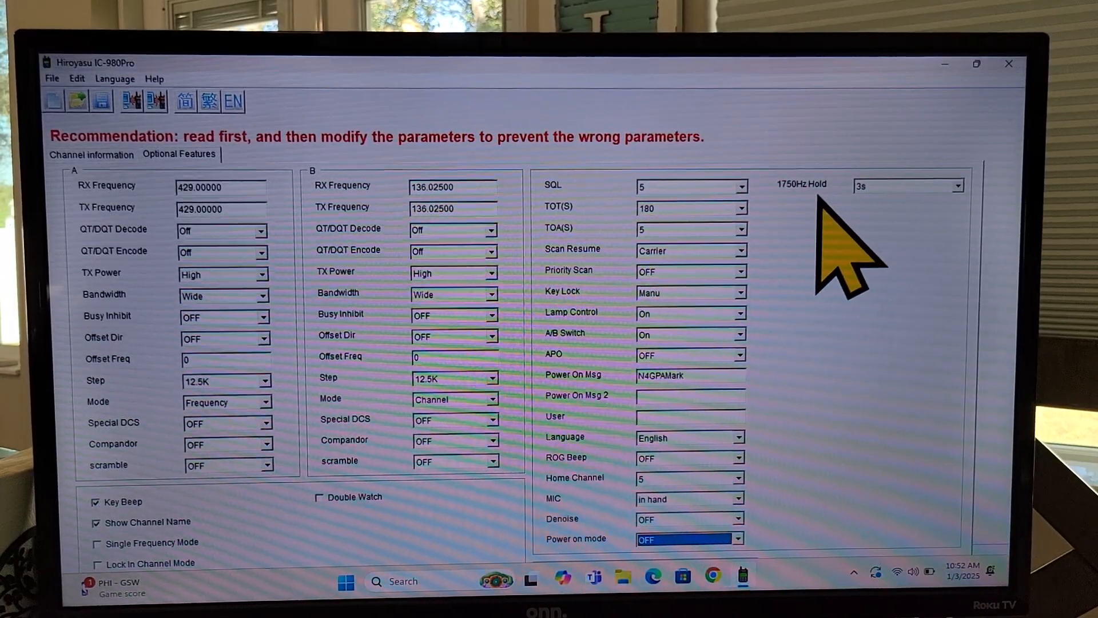
pyautogui.moveTo(980, 259)
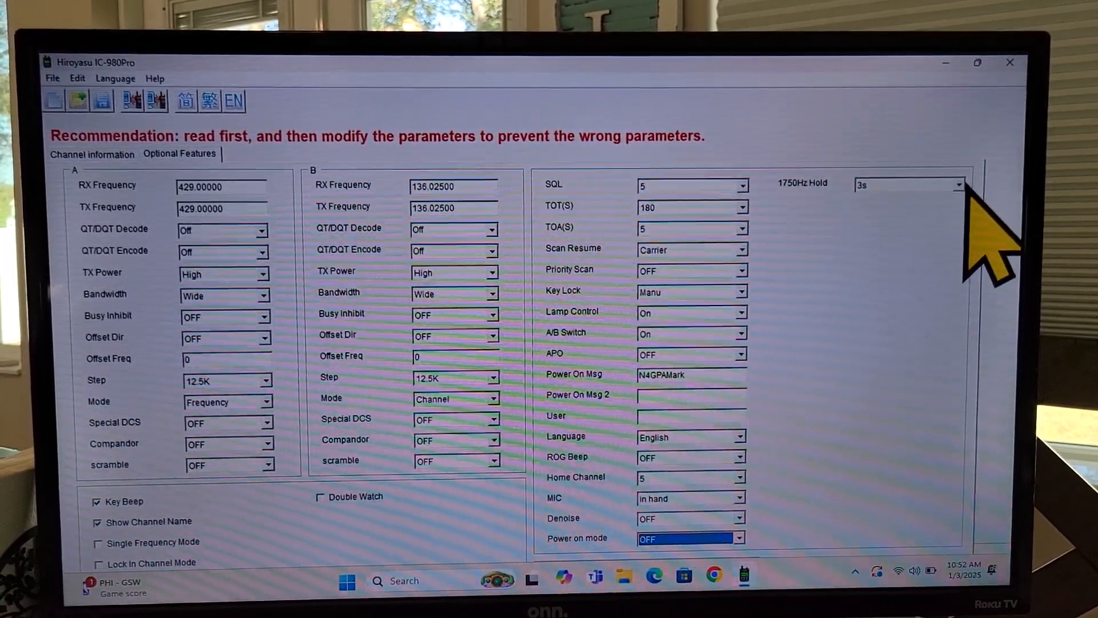
# Change 1750Hz Hold from 3s to OFF.
pyautogui.click(960, 183)
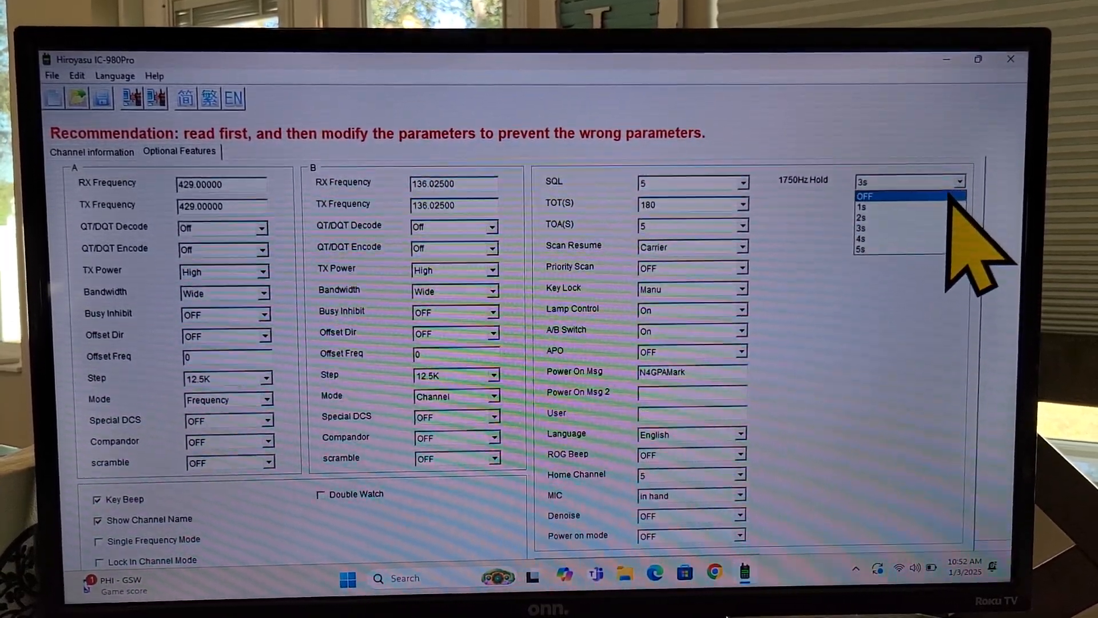
pyautogui.click(861, 196)
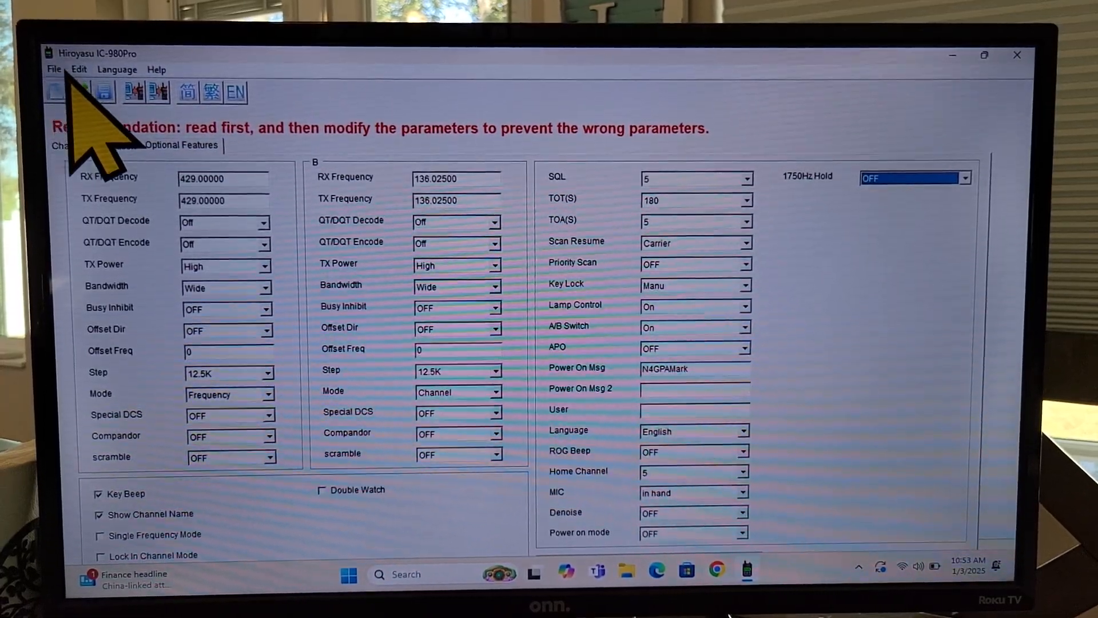
# Show the File menu with New, Open, Save and Exit commands.
pyautogui.click(53, 66)
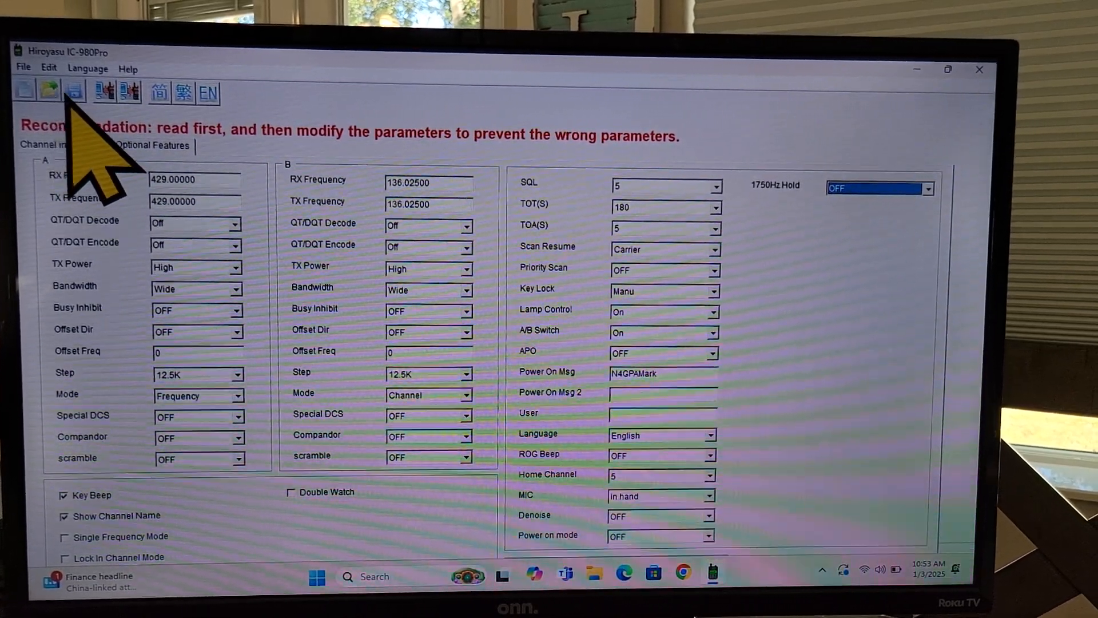
pyautogui.moveTo(280, 140)
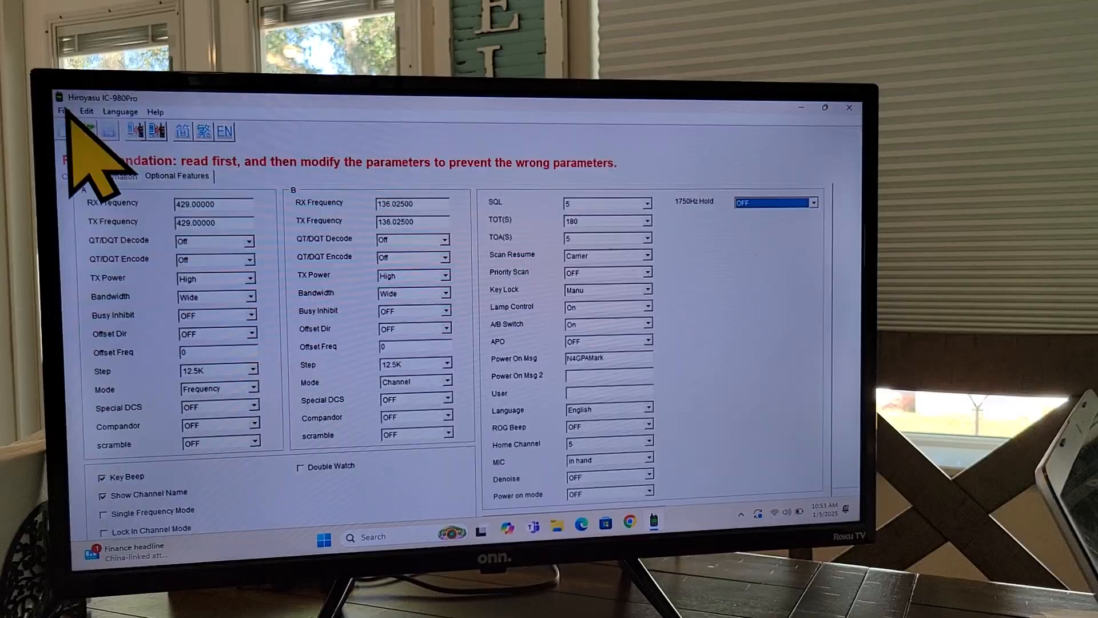
pyautogui.click(63, 111)
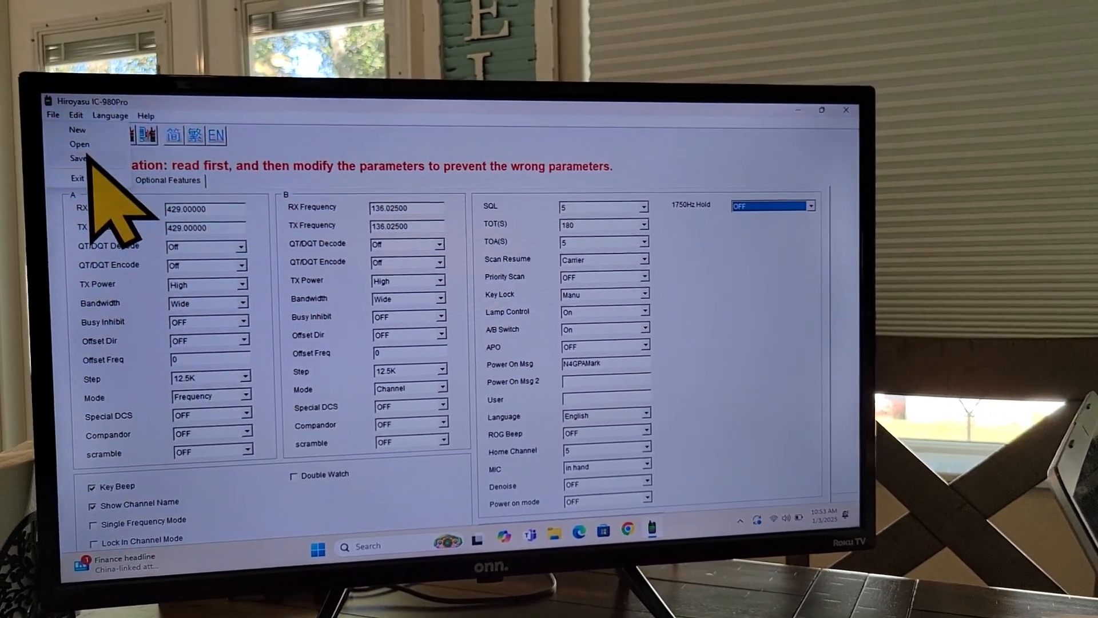